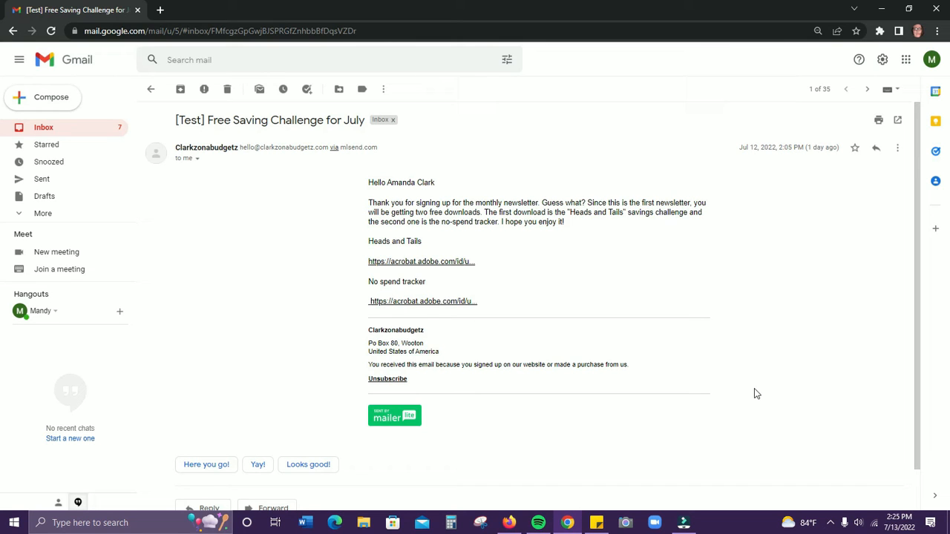
mouse_move(686, 291)
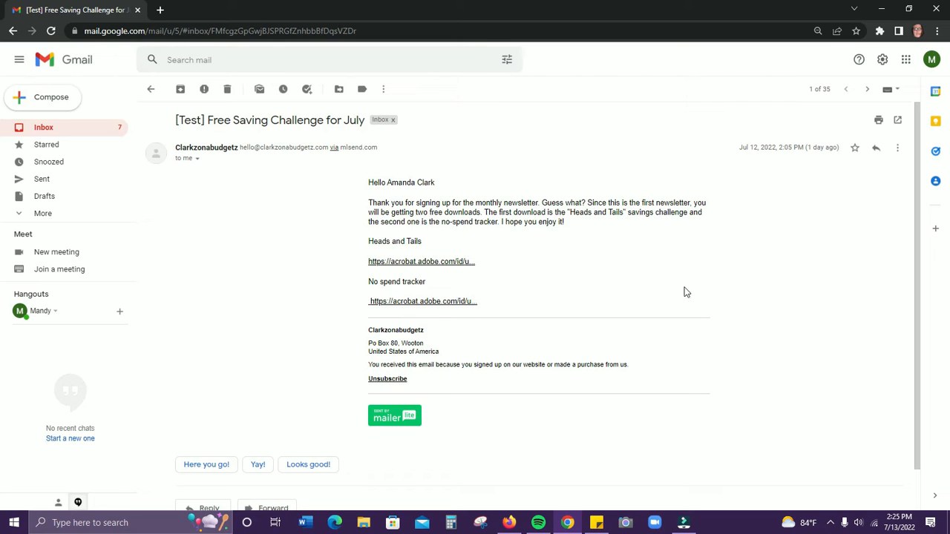
mouse_move(609, 276)
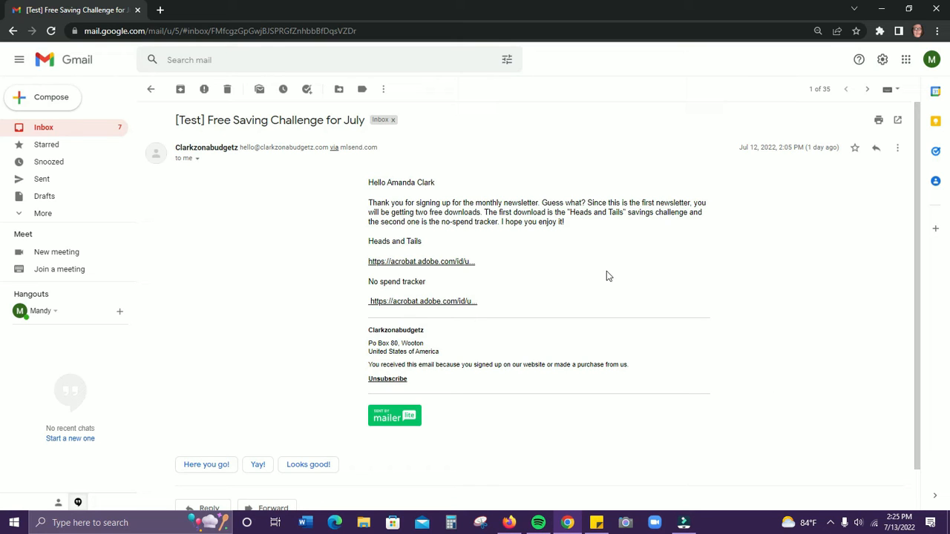
mouse_move(467, 280)
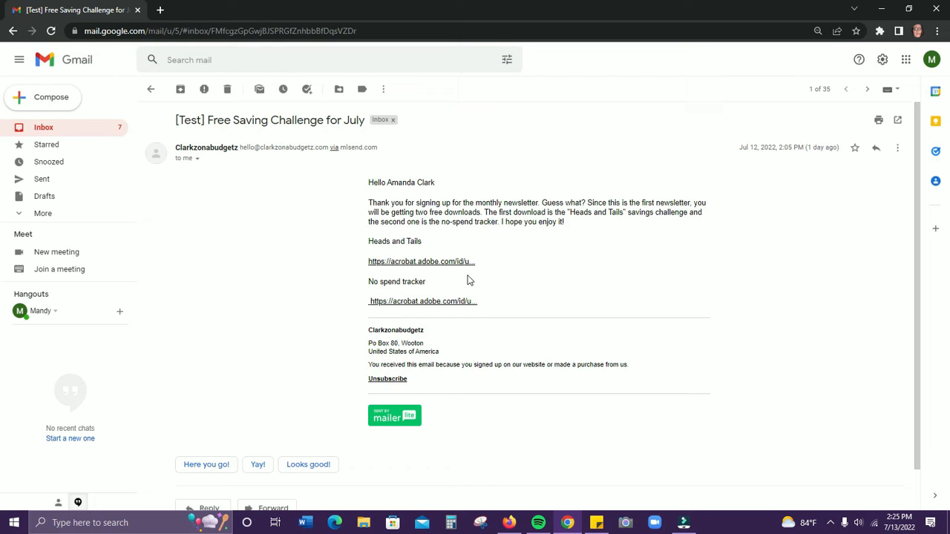
mouse_move(421, 261)
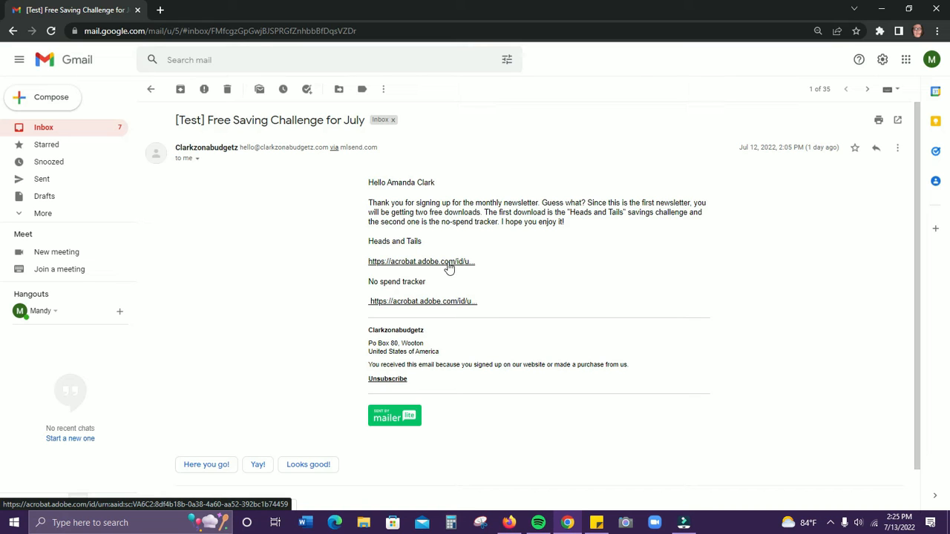
- Follow the newsletter's Heads and Tails link so the PDF loads in Acrobat online
left_click(422, 262)
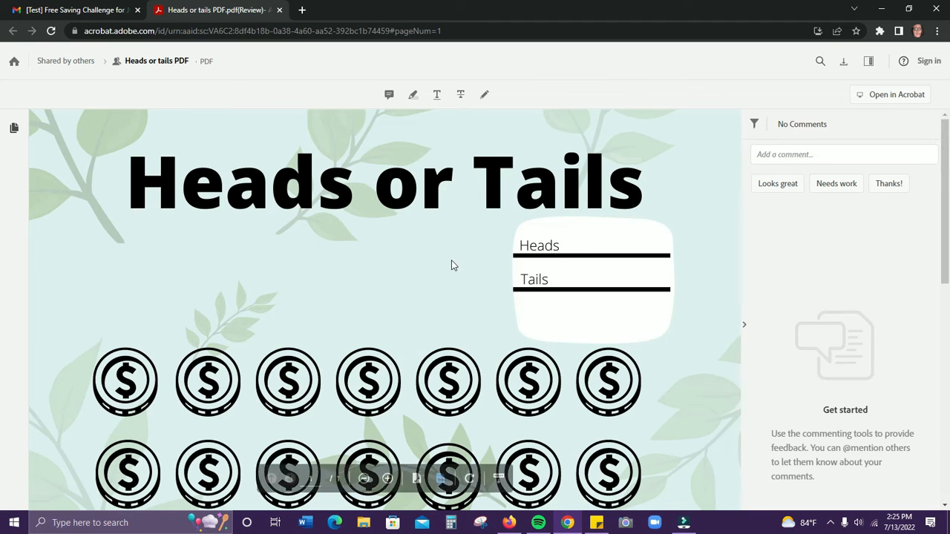
mouse_move(515, 211)
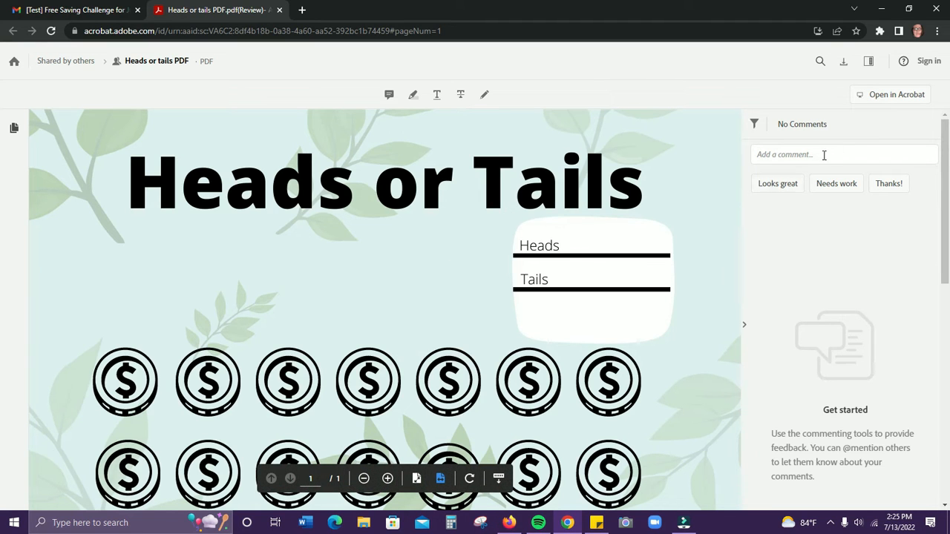
mouse_move(844, 71)
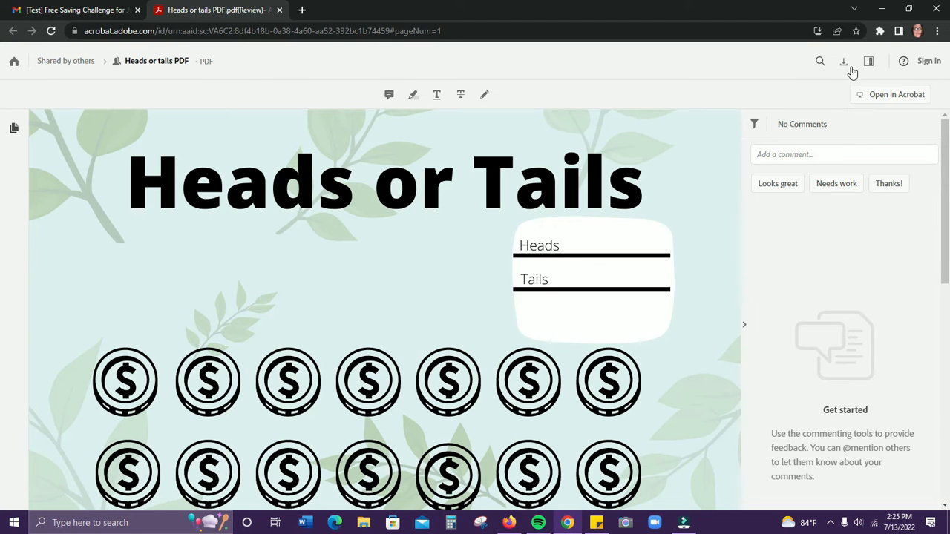
mouse_move(844, 63)
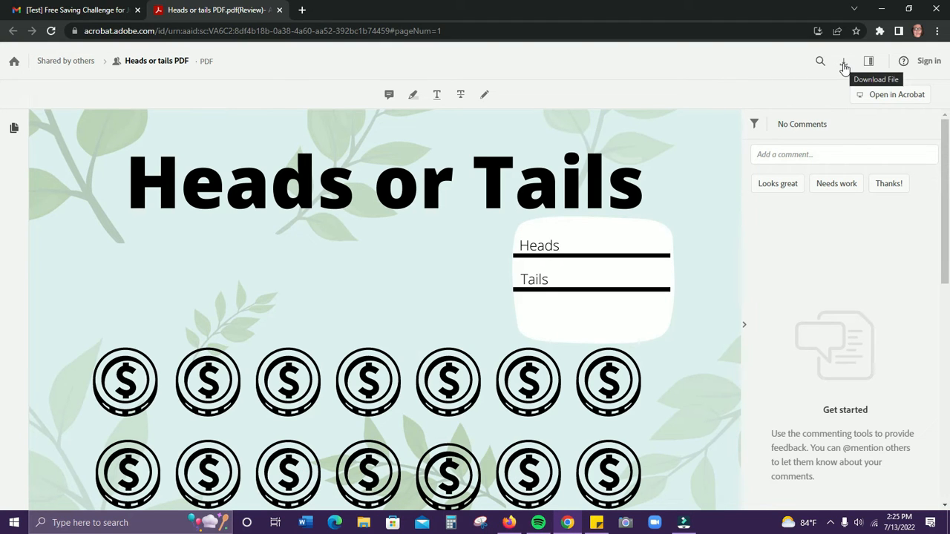
- Download the Heads or Tails PDF via Download now, skipping the sign-in prompt
left_click(844, 61)
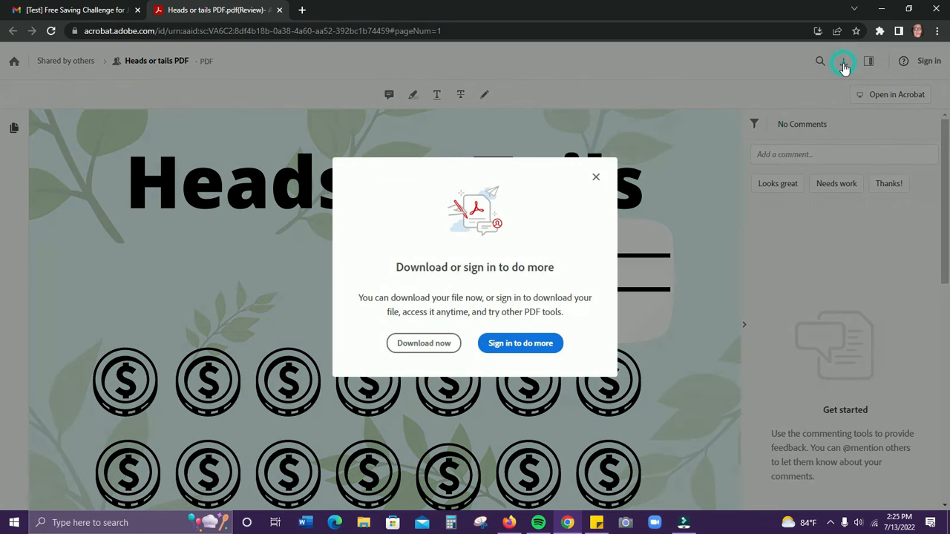
mouse_move(469, 327)
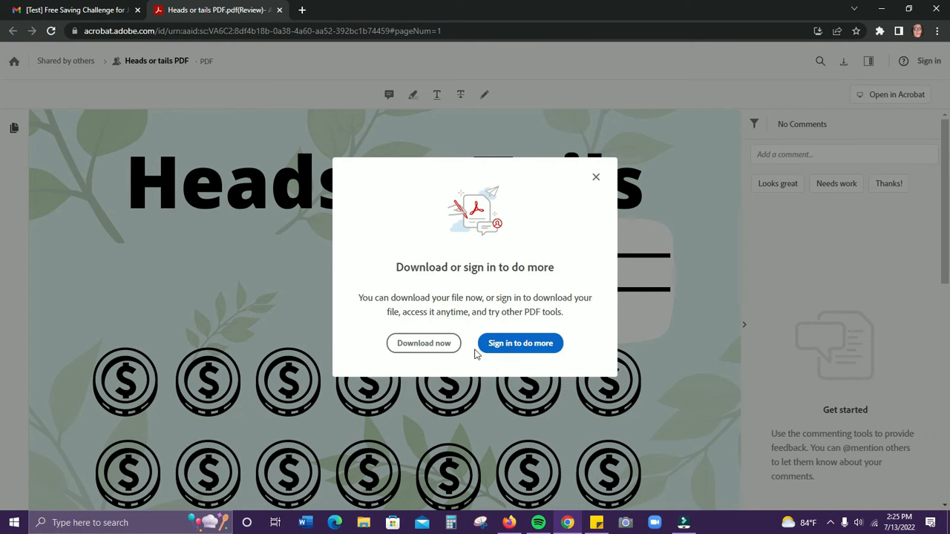
mouse_move(425, 343)
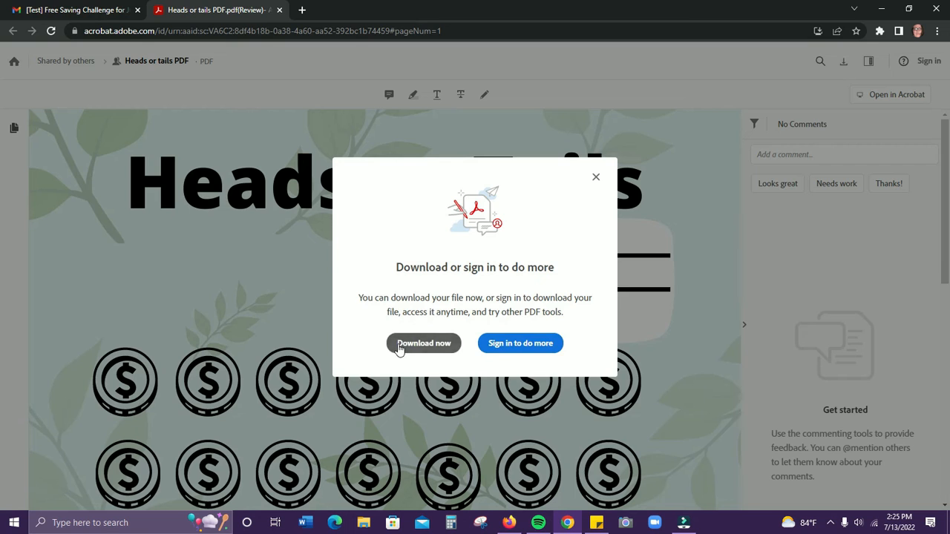
left_click(423, 343)
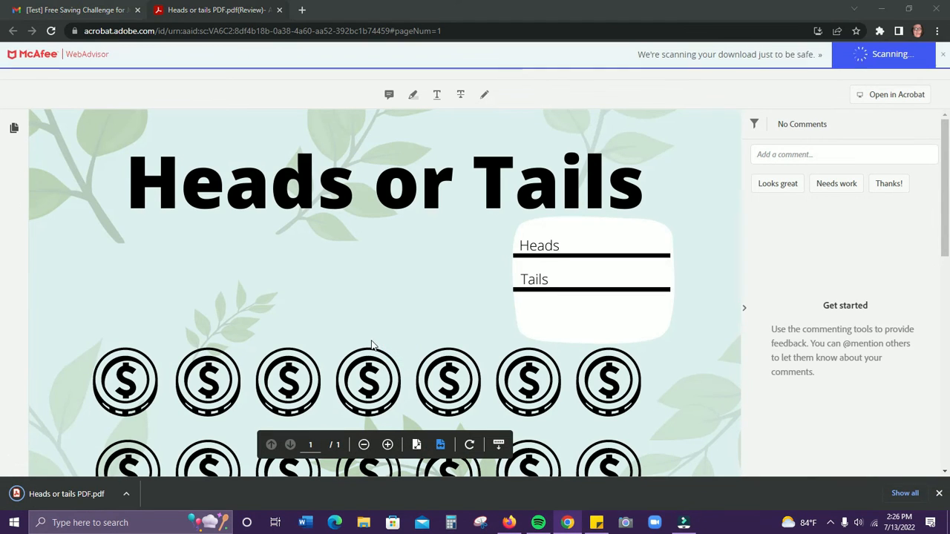
mouse_move(531, 336)
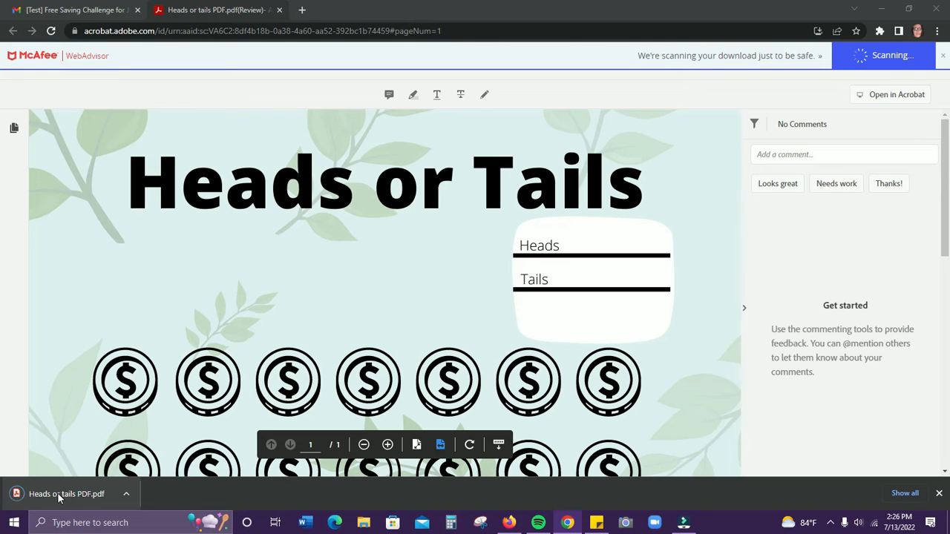
- View the downloaded 'Heads or tails PDF.pdf' in Chrome, scrolling the single page top to bottom
left_click(944, 55)
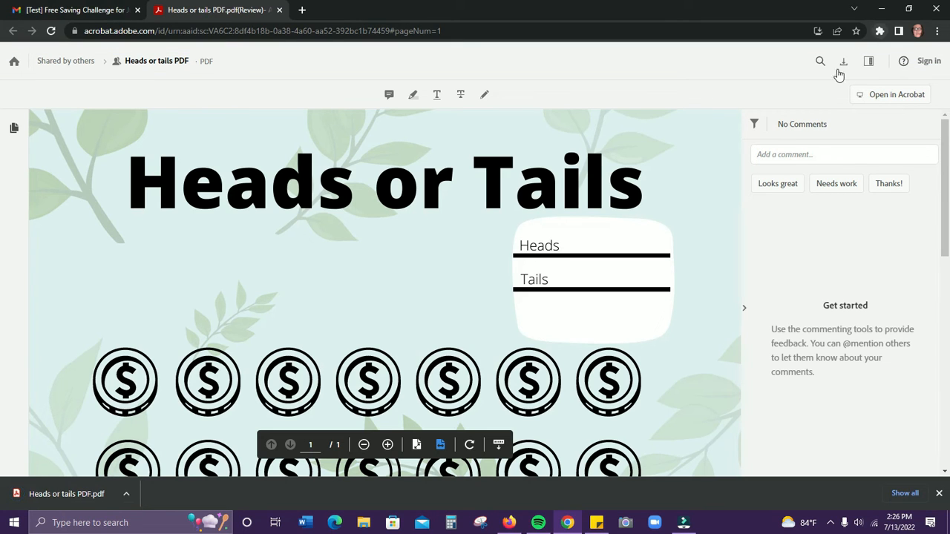
mouse_move(111, 374)
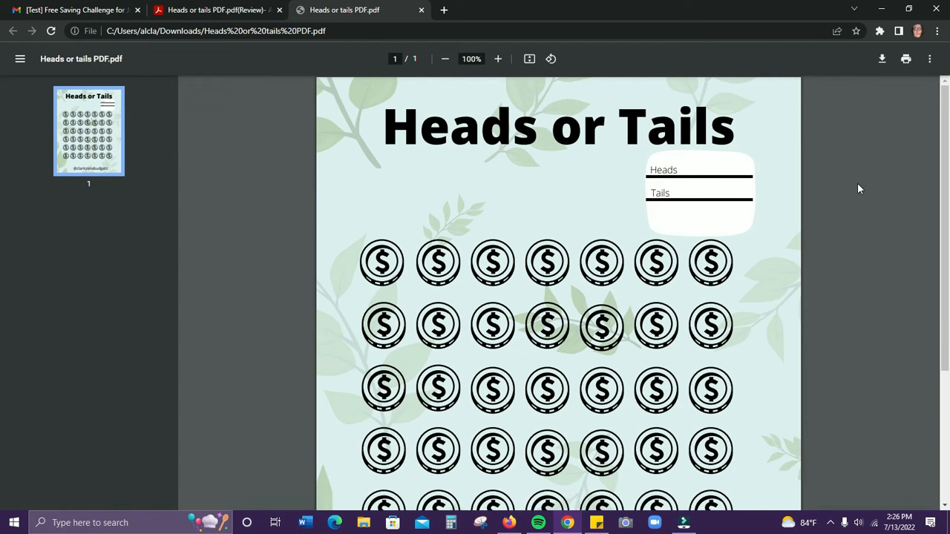
mouse_move(914, 231)
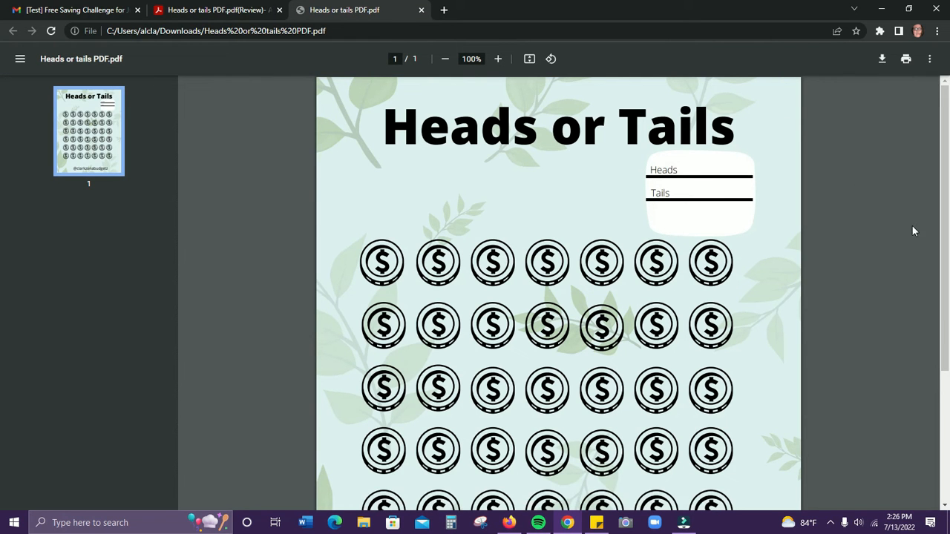
mouse_move(883, 78)
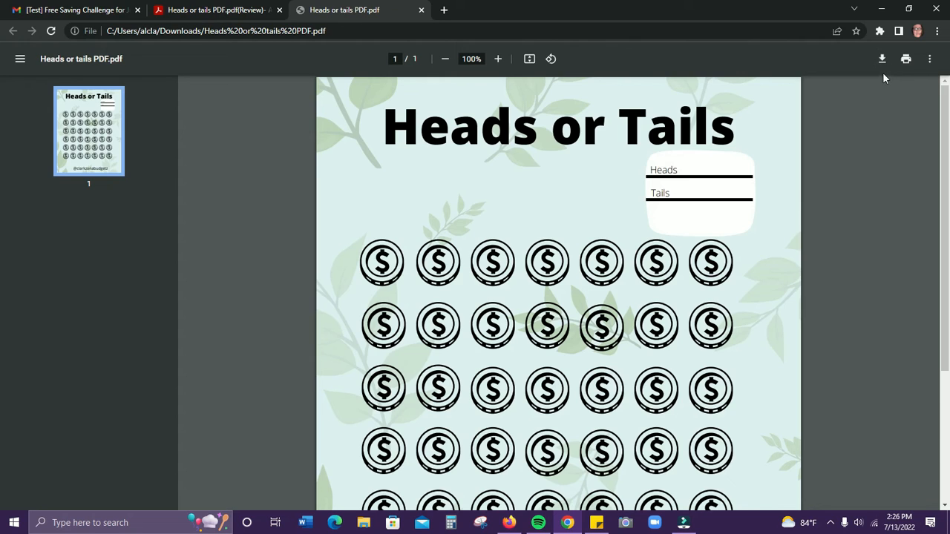
mouse_move(882, 59)
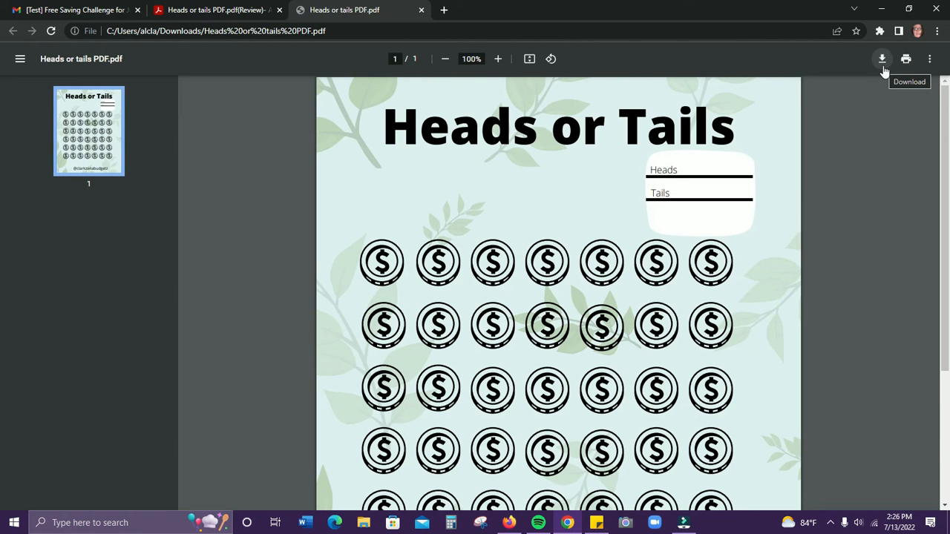
mouse_move(906, 59)
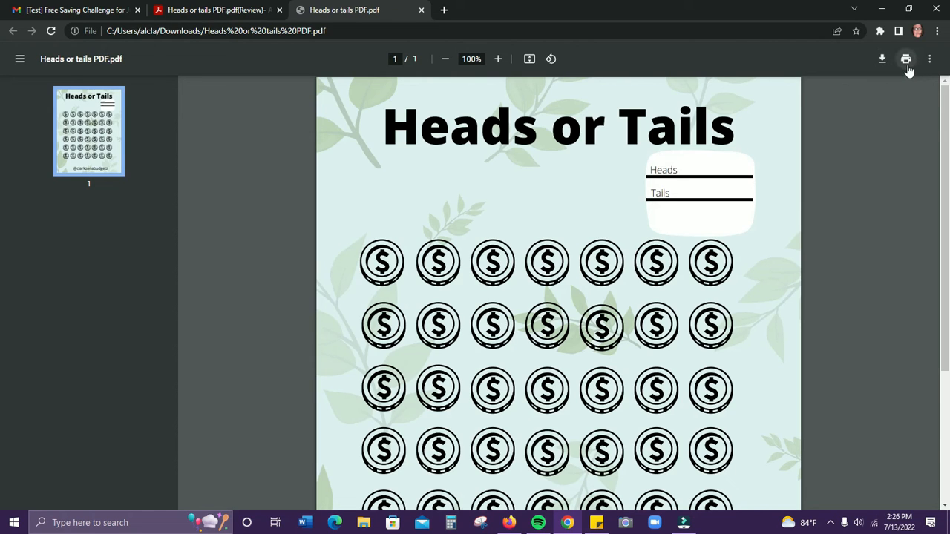
mouse_move(905, 59)
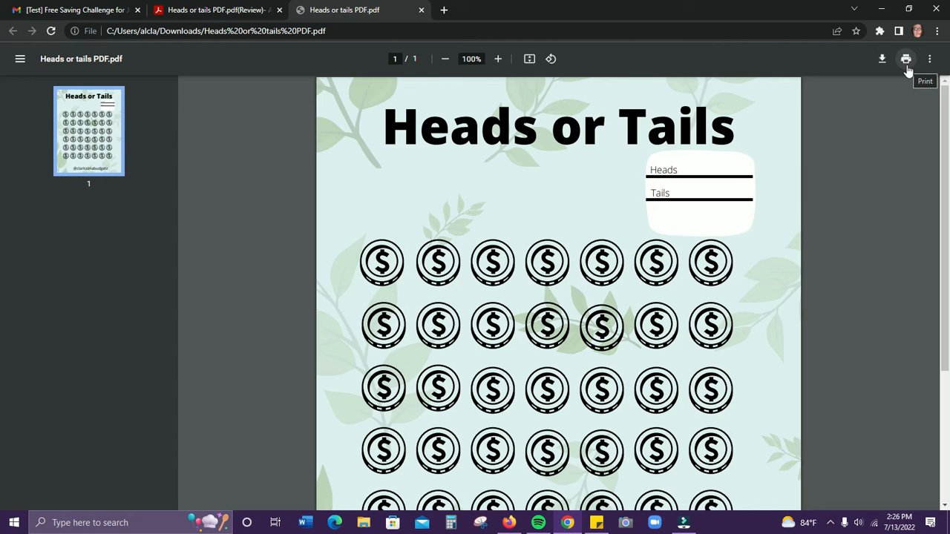
scroll("down", 3)
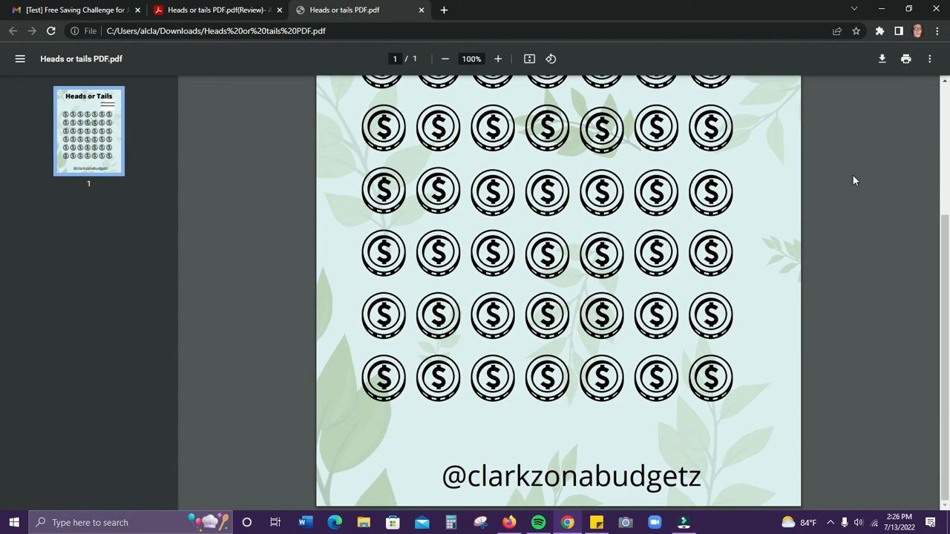
scroll("up", 3)
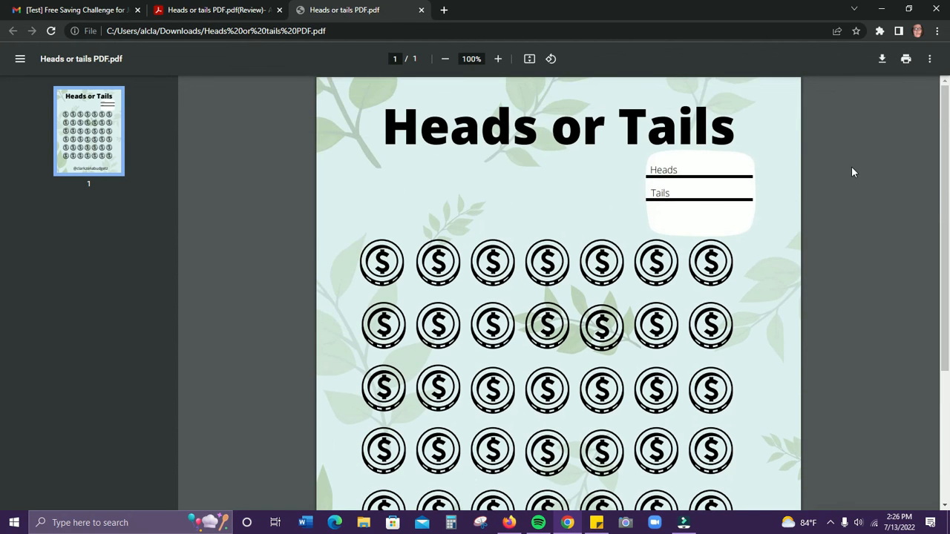
mouse_move(849, 175)
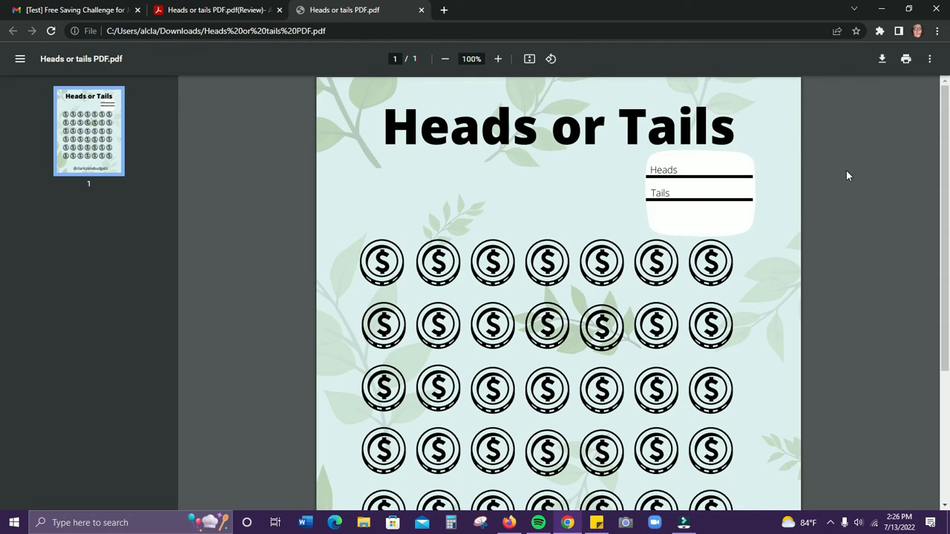
mouse_move(837, 173)
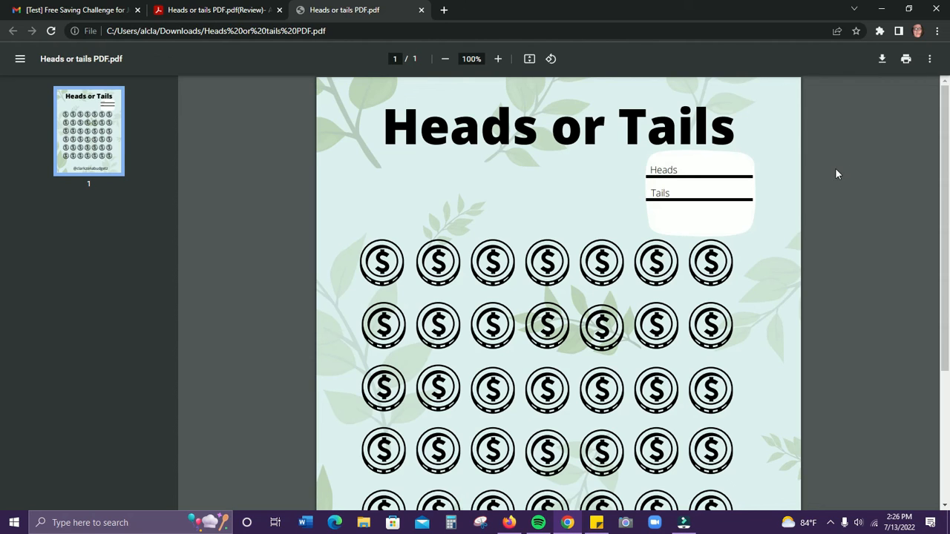